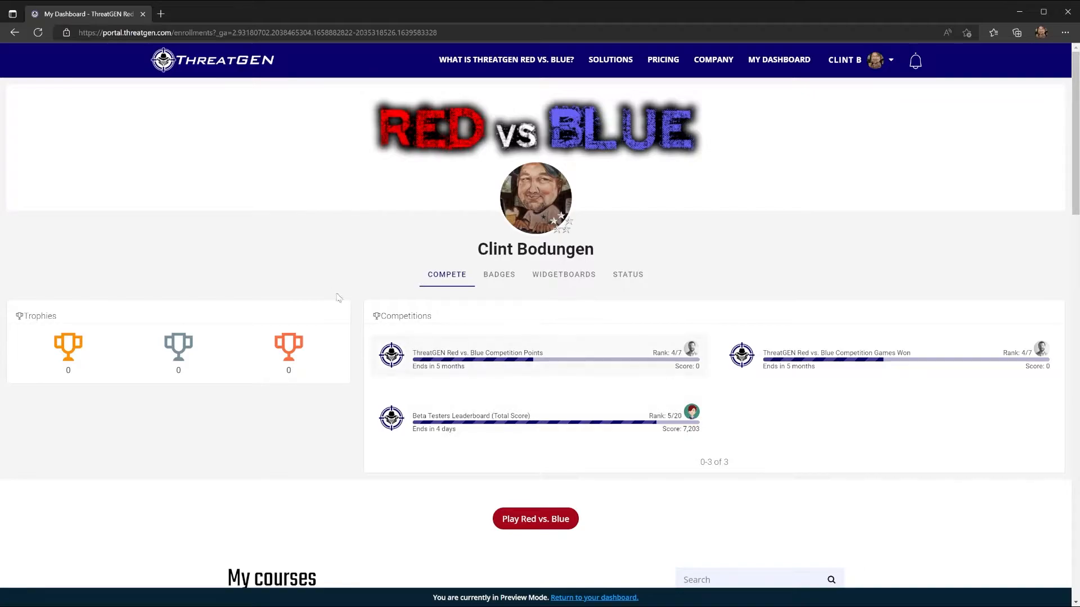
{"action": "mouse_move", "coordinate": [318, 274]}
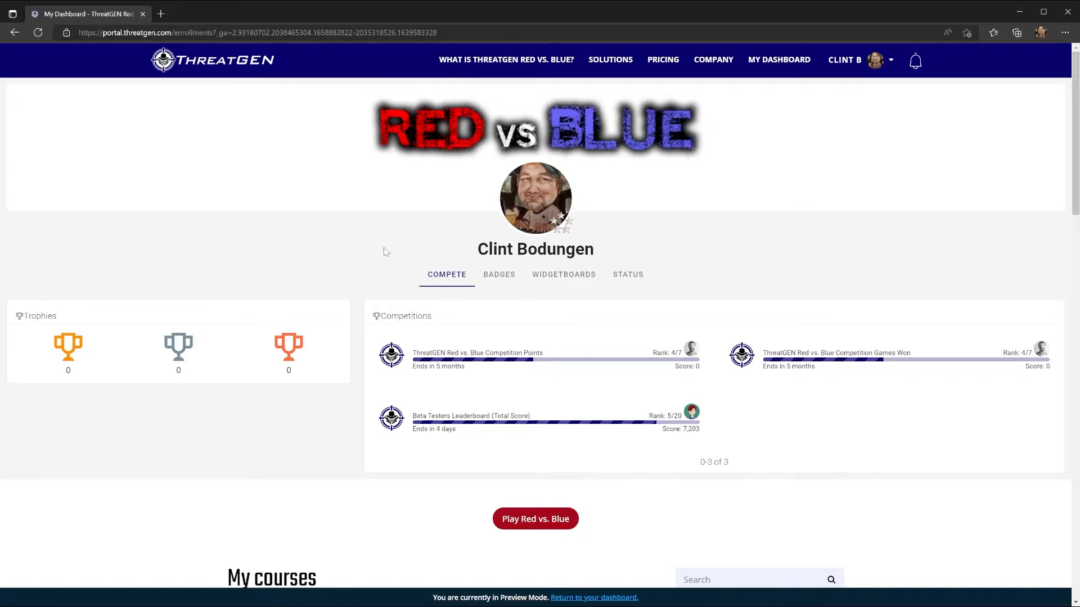
View earned badges and progress tracks for Blue Team Career, Red Team Career and ranks
{"action": "left_click", "coordinate": [498, 275]}
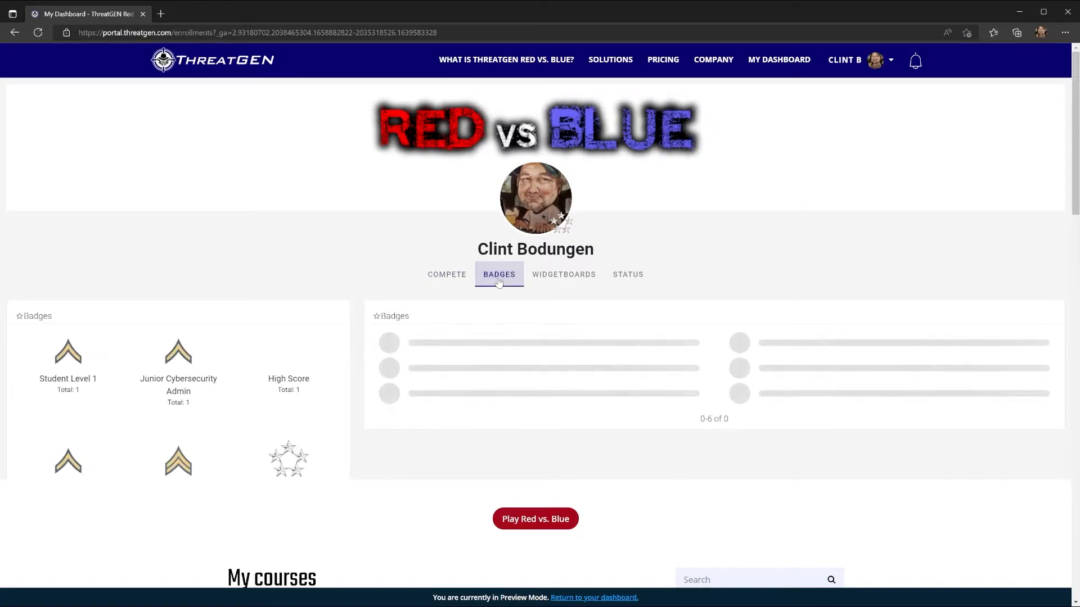
{"action": "scroll", "scroll_direction": "down", "scroll_amount": 3}
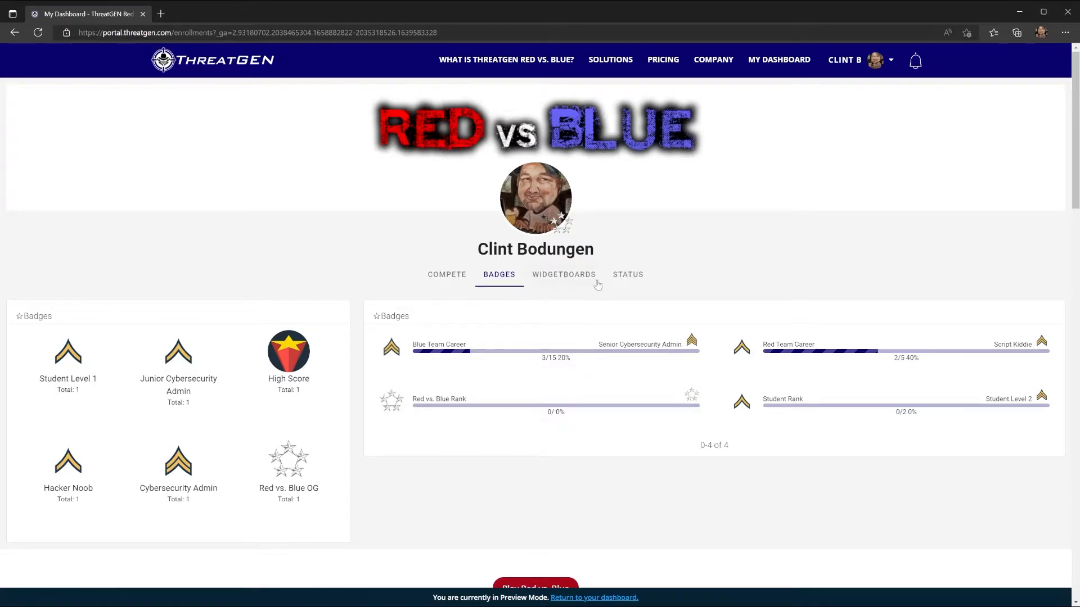
Review this month's score and games-played charts, then list the six widgetboards
{"action": "left_click", "coordinate": [628, 274]}
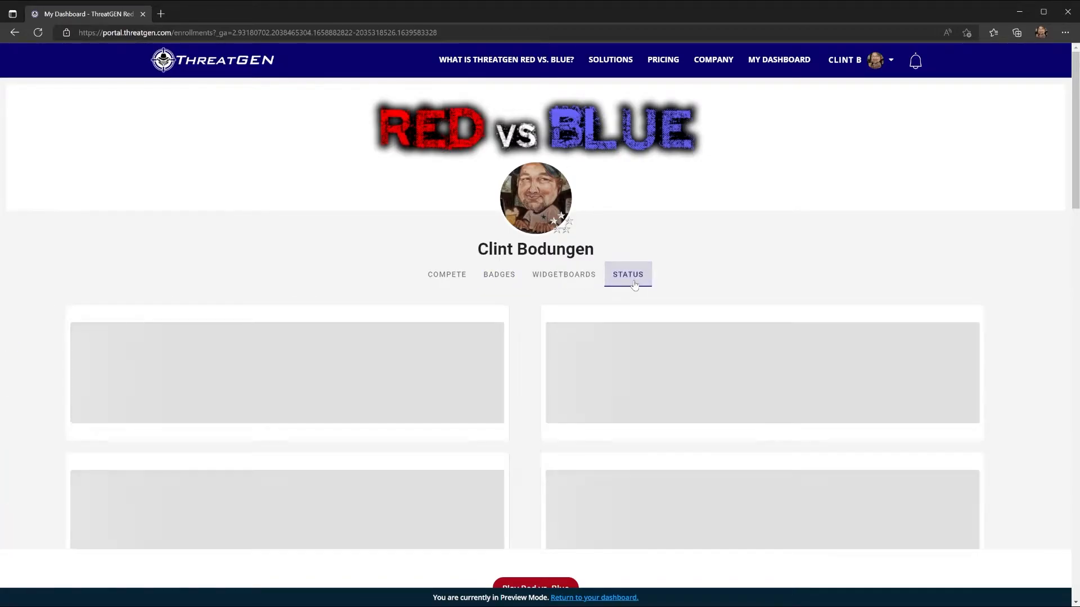
{"action": "scroll", "scroll_direction": "down", "scroll_amount": 3}
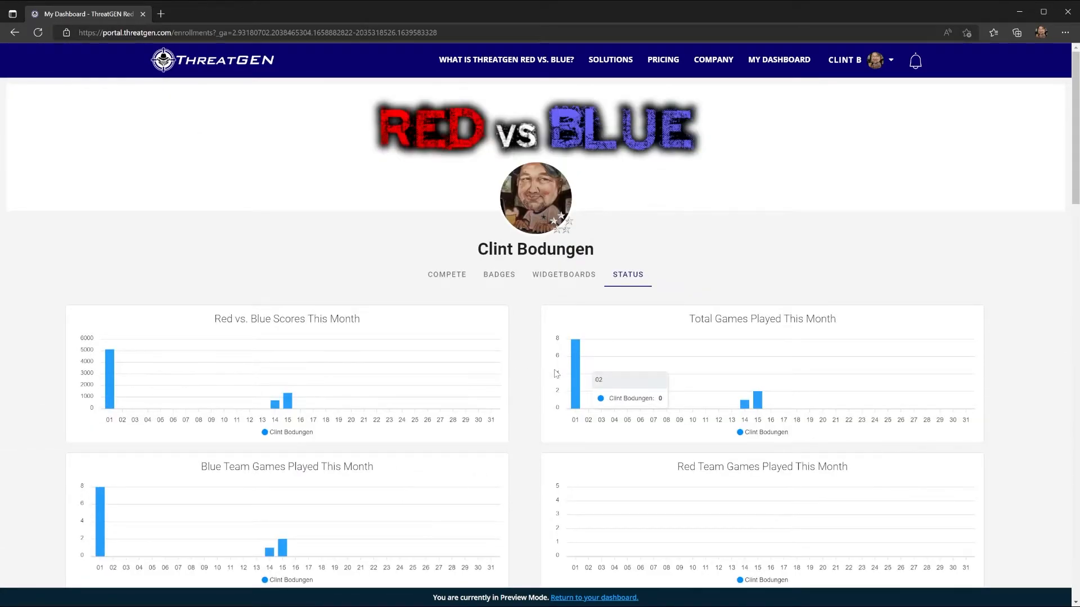
{"action": "mouse_move", "coordinate": [717, 332]}
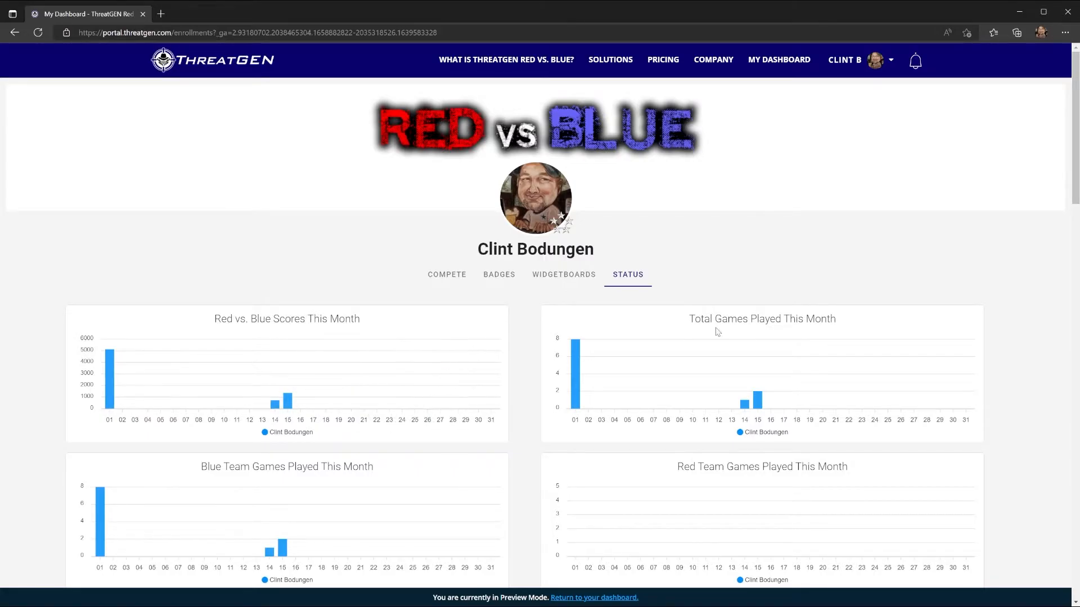
{"action": "left_click", "coordinate": [563, 274]}
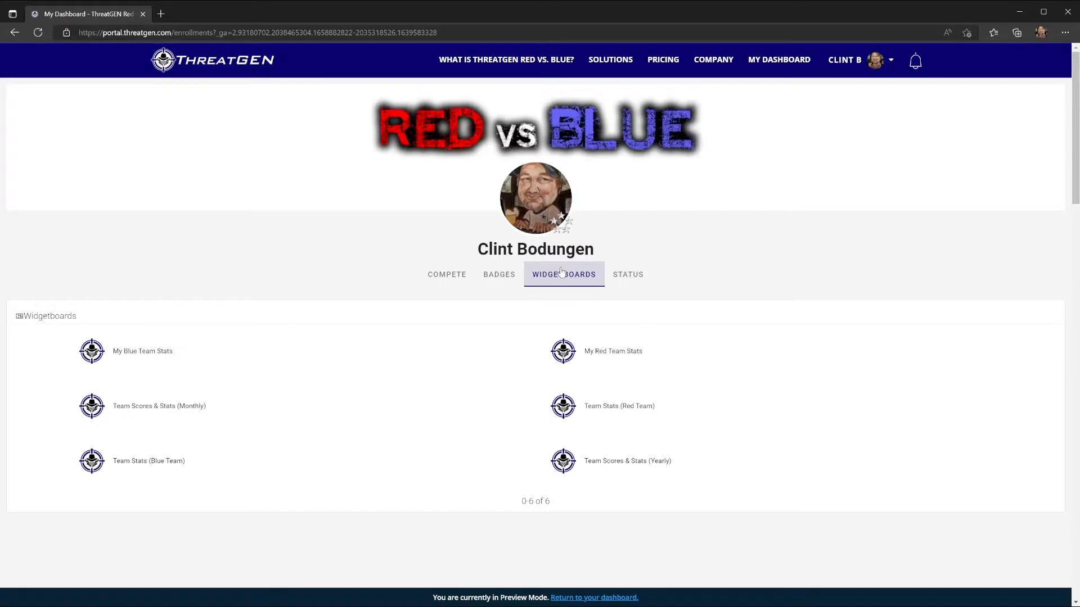
{"action": "mouse_move", "coordinate": [170, 415]}
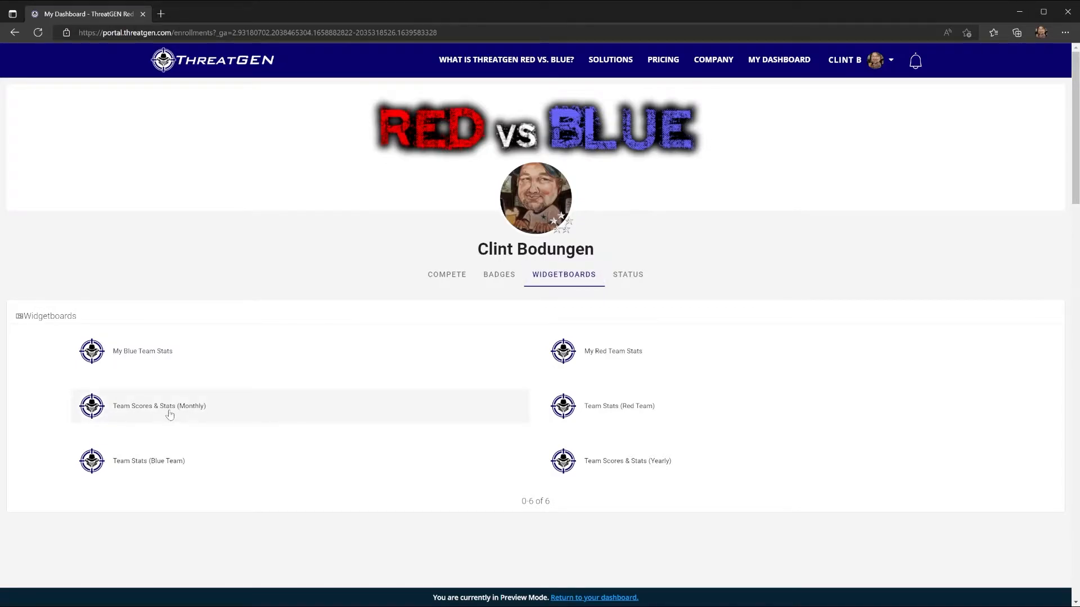
View the Team Scores & Stats (Monthly) widgetboard with per-player scores and games won
{"action": "left_click", "coordinate": [159, 406]}
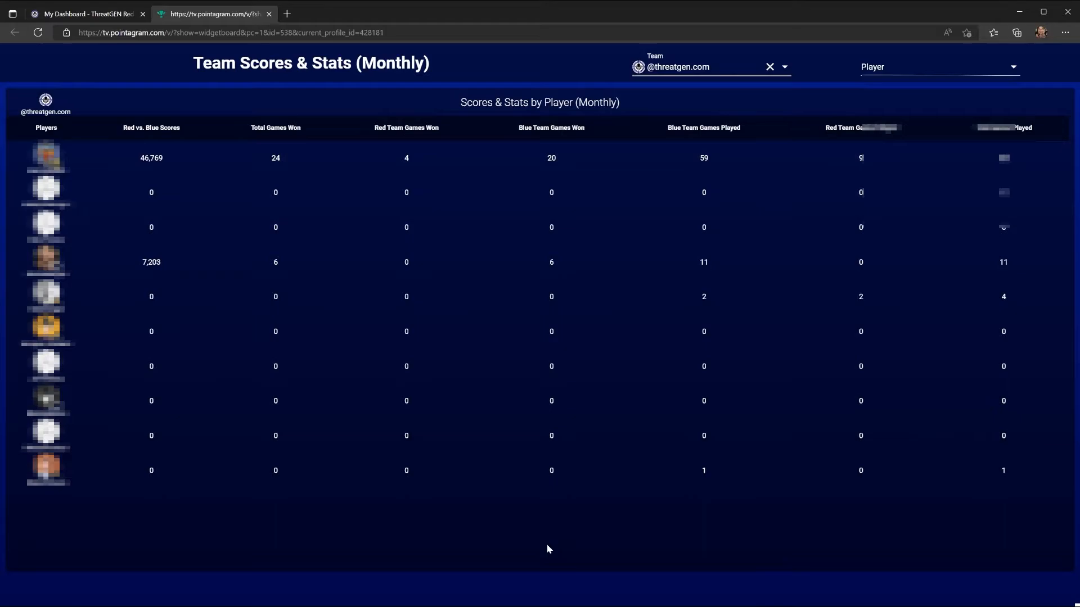
{"action": "mouse_move", "coordinate": [787, 67]}
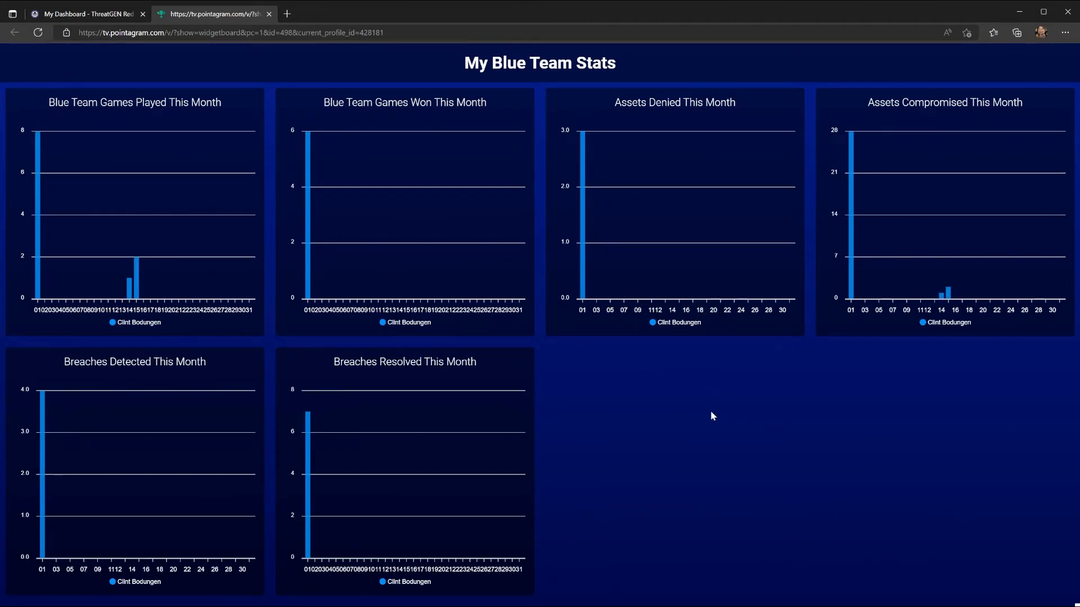
{"action": "mouse_move", "coordinate": [577, 415]}
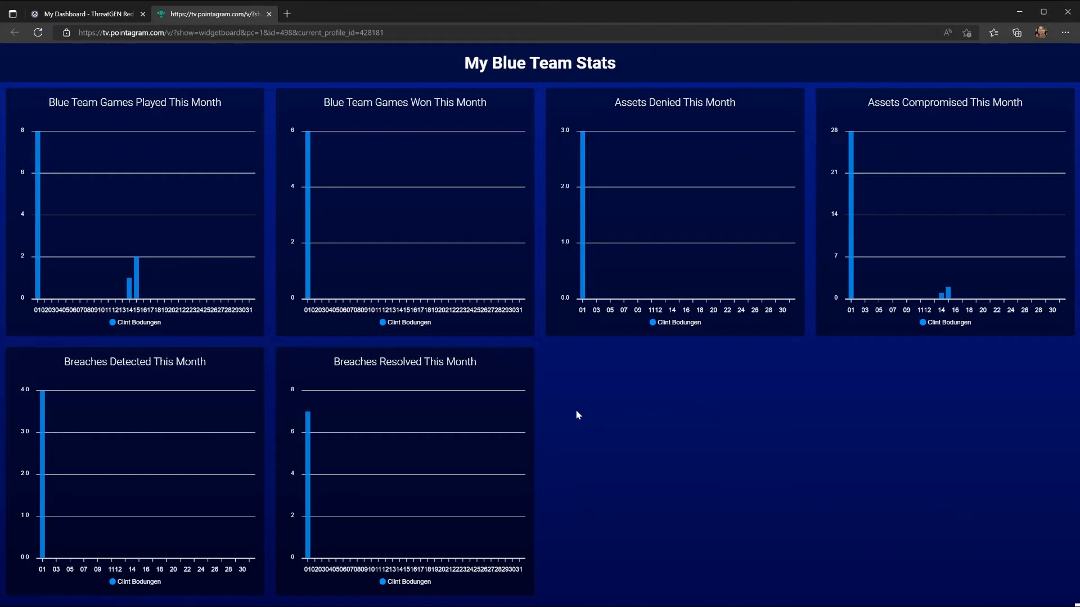
{"action": "mouse_move", "coordinate": [615, 389]}
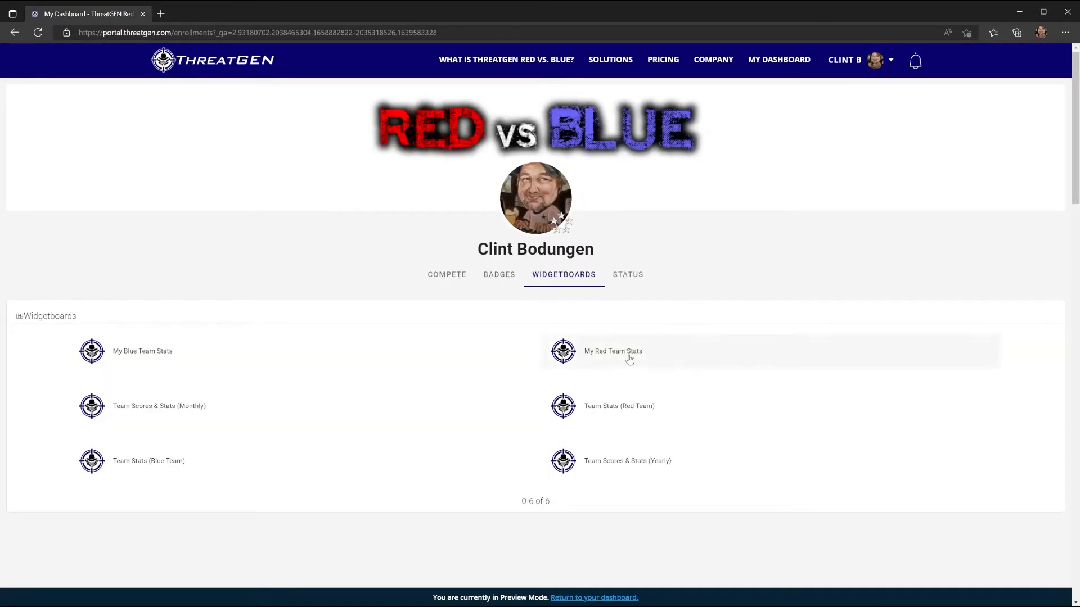
{"action": "left_click", "coordinate": [612, 351]}
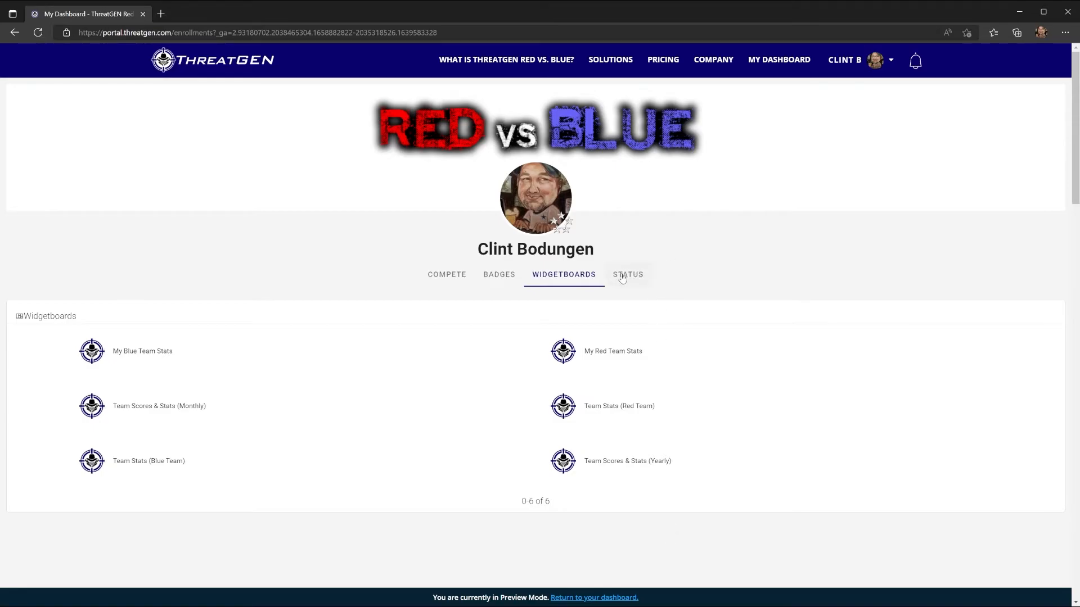
View the Beta Testers Leaderboard (Total Score) rankings and points in Pointagram
{"action": "left_click", "coordinate": [446, 274]}
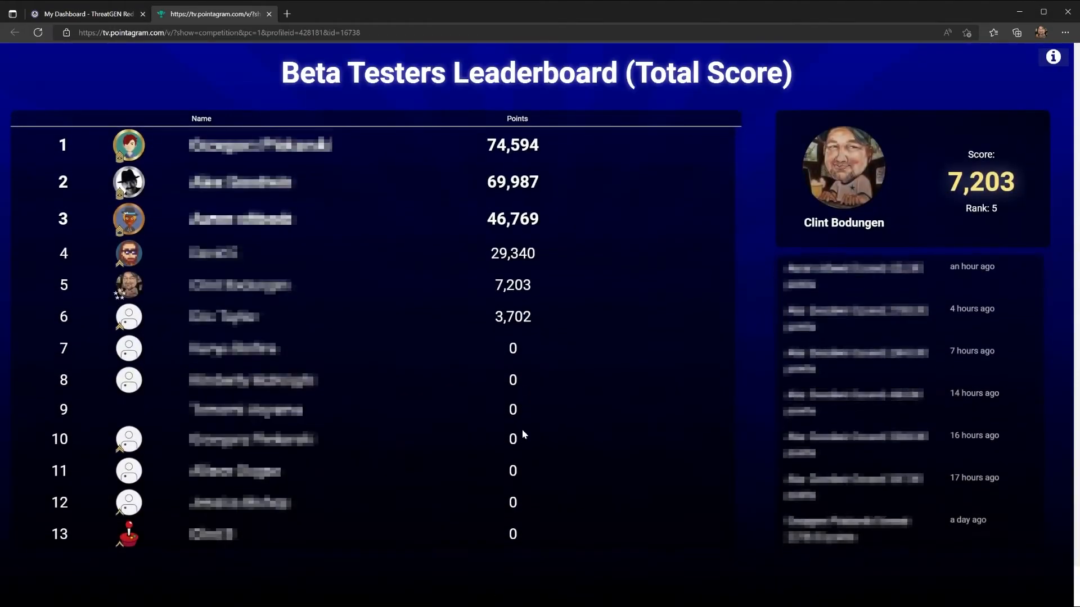
{"action": "scroll", "scroll_direction": "down", "scroll_amount": 3}
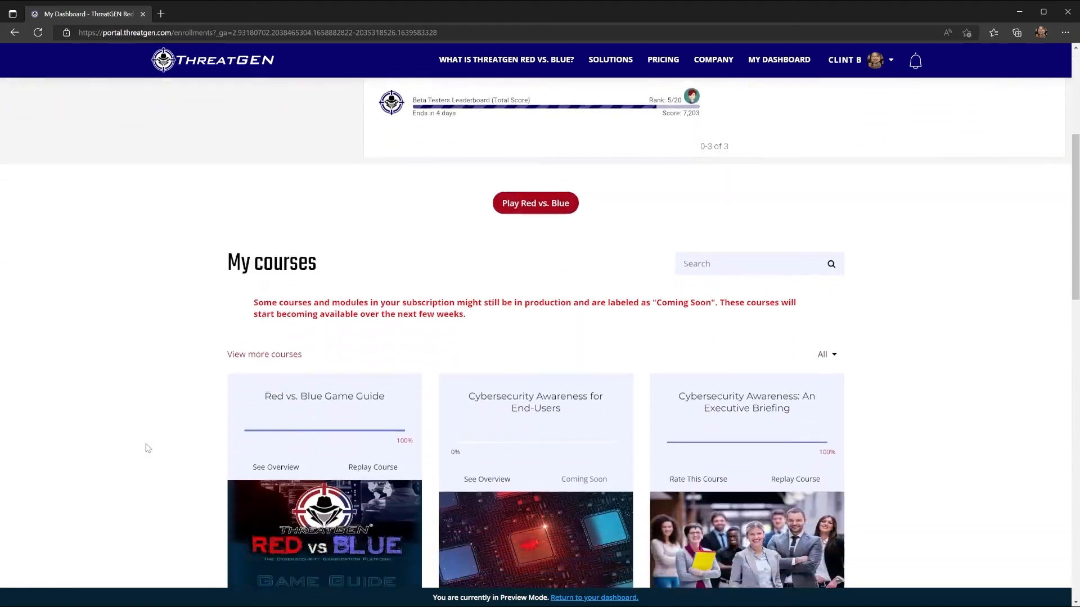
{"action": "scroll", "scroll_direction": "down", "scroll_amount": 3}
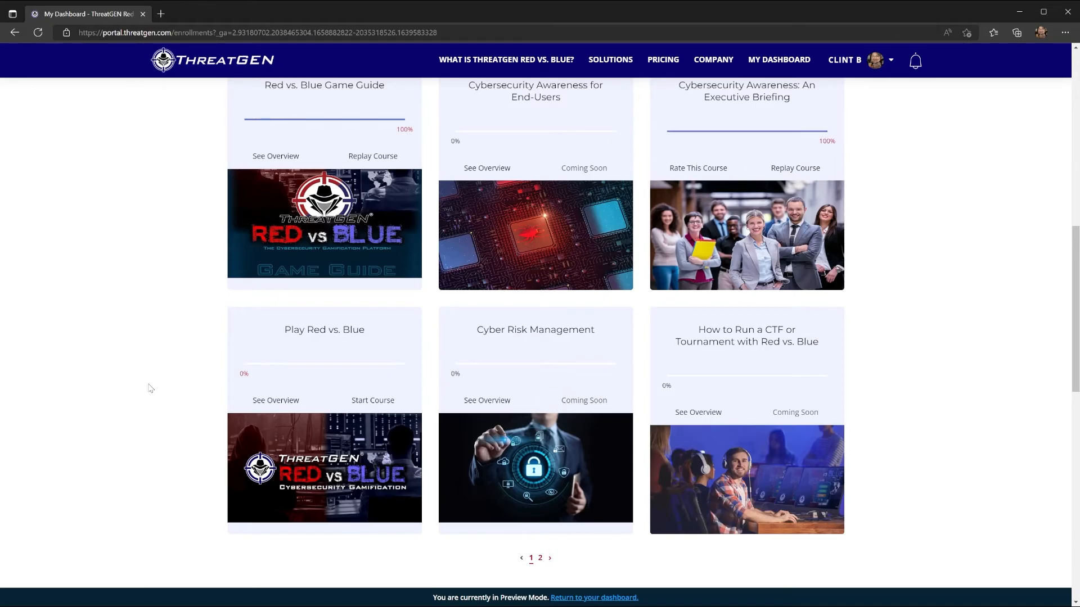
{"action": "scroll", "scroll_direction": "down", "scroll_amount": 3}
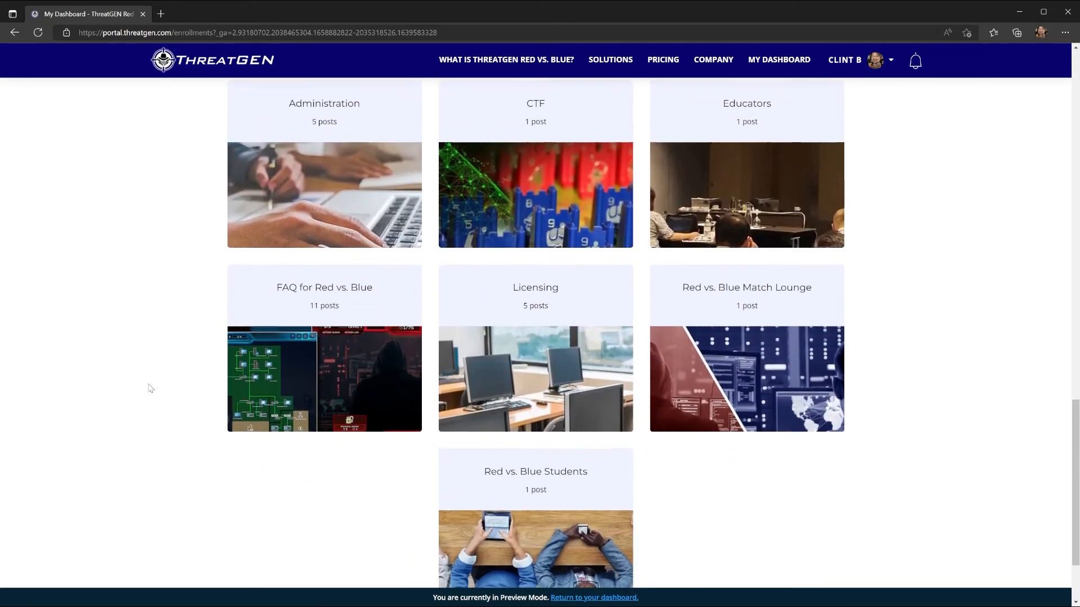
{"action": "scroll", "scroll_direction": "down", "scroll_amount": 3}
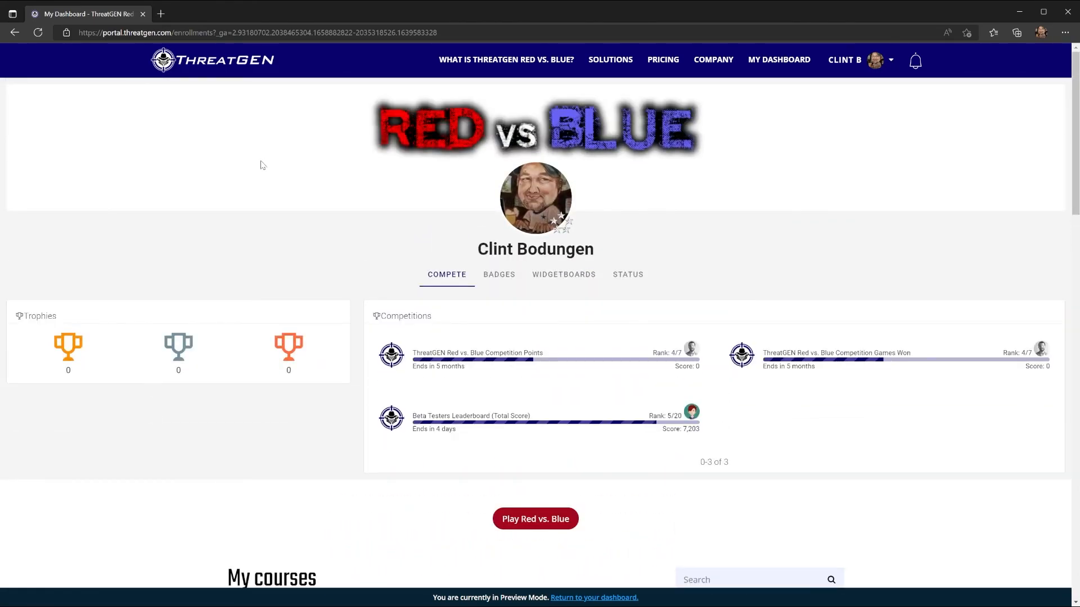
{"action": "mouse_move", "coordinate": [425, 539]}
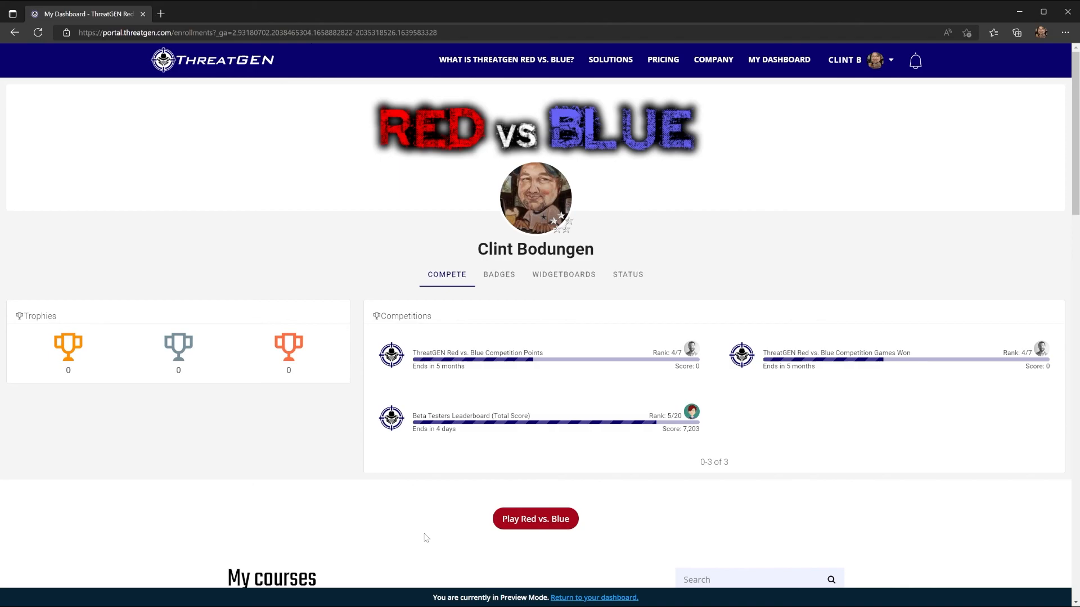